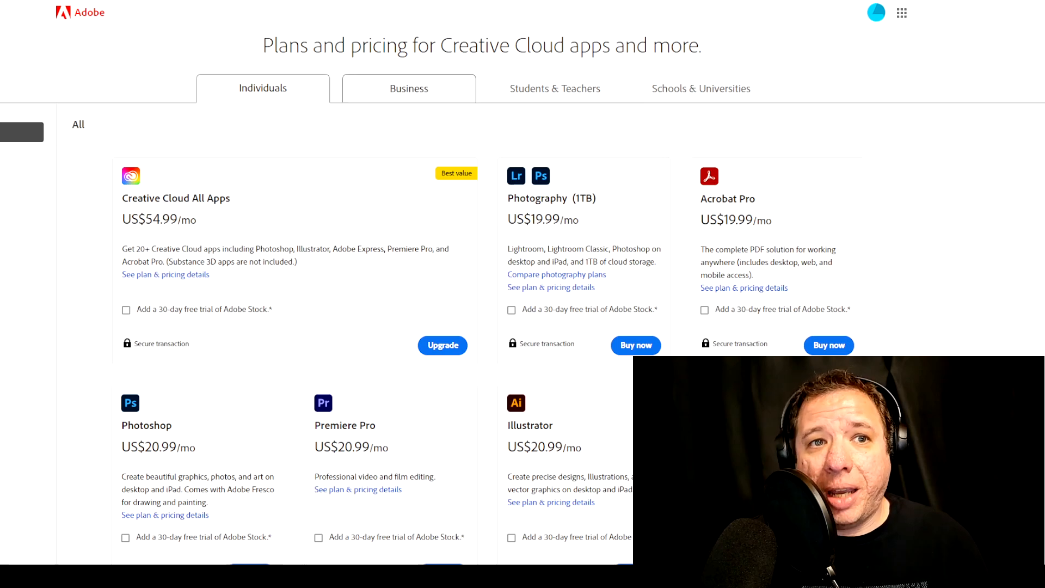
Switch the pricing page to Business plans (All Apps US$84.99/mo, Single App US$35.99/mo).
left_click(408, 88)
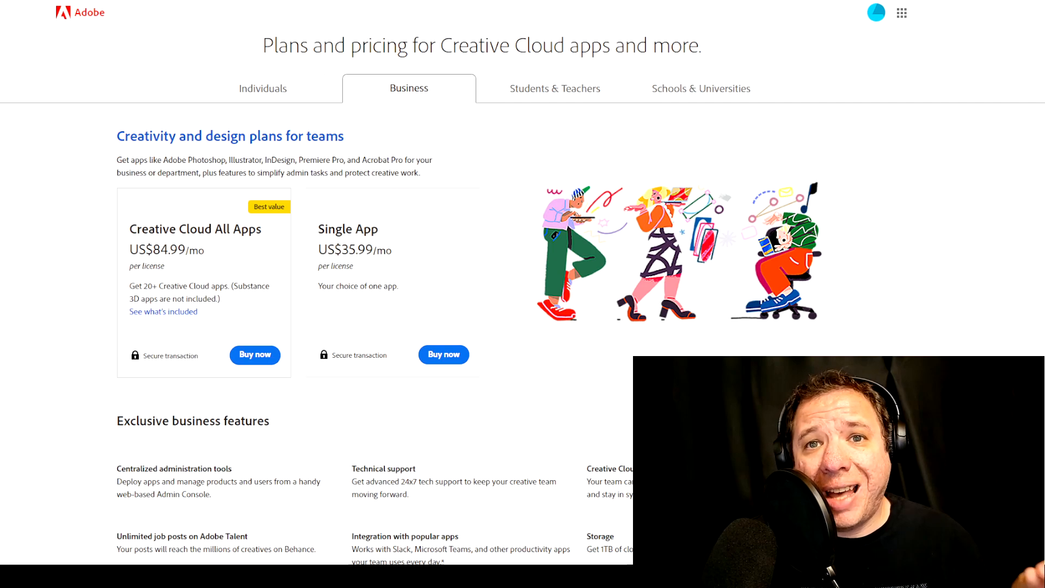
left_click(555, 88)
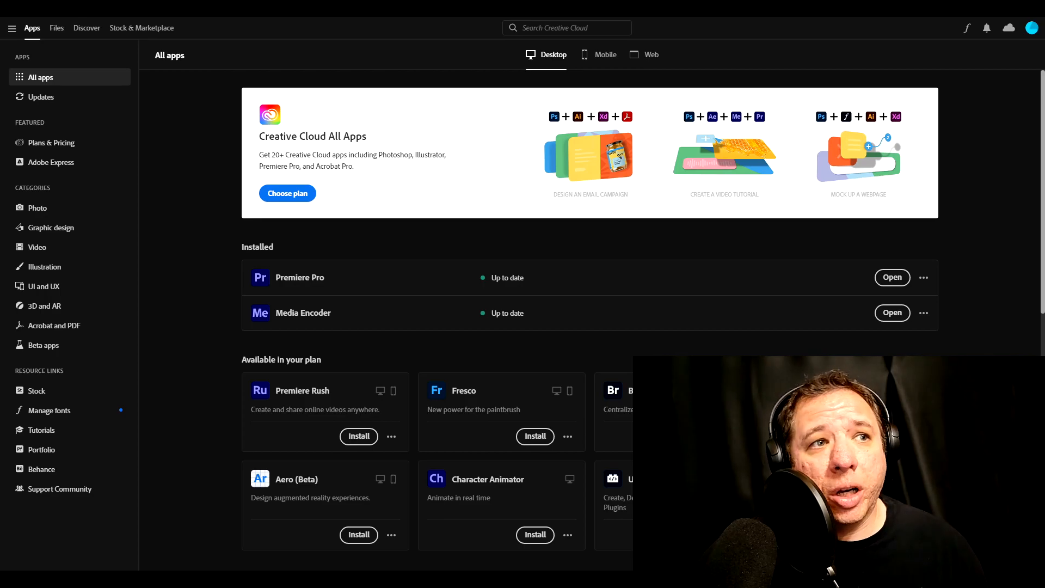
Show the Files section, where Your files reports no cloud documents yet.
left_click(56, 27)
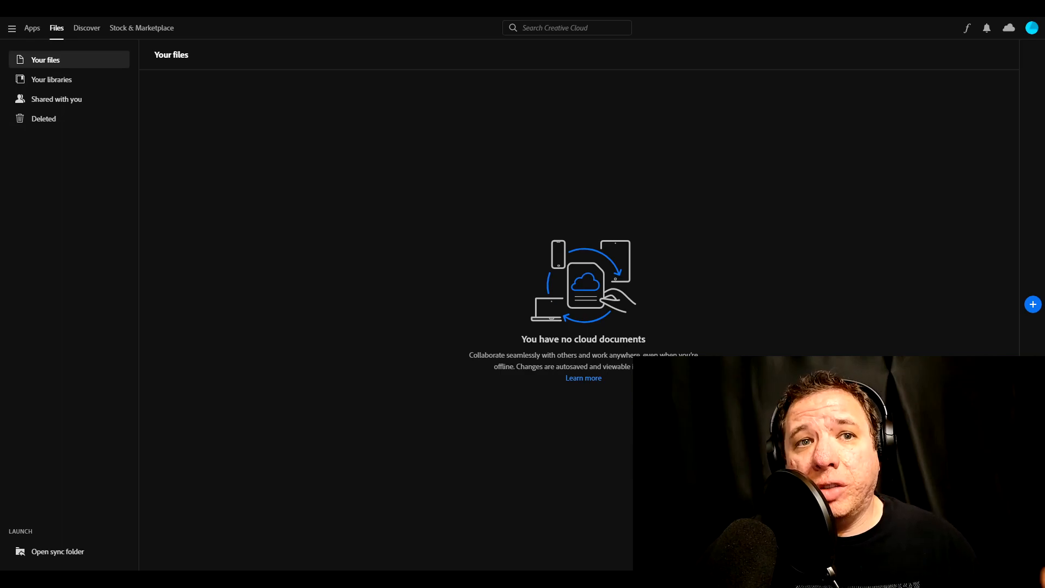
Show the Discover section's Featured page with free resources and recent livestreams.
left_click(86, 27)
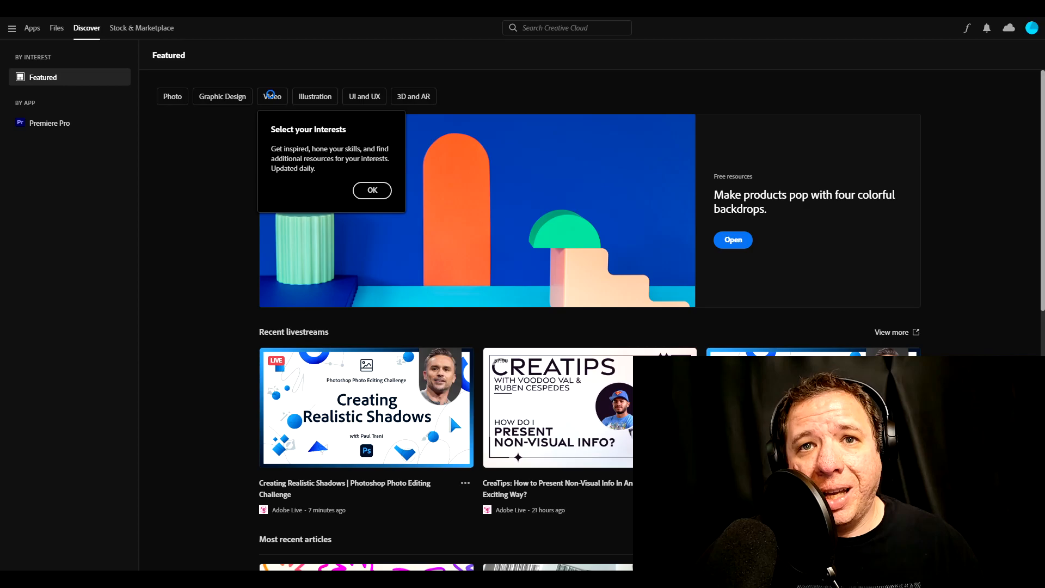
Show the Stock & Marketplace Featured page with Adobe Stock assets, 3D, plugins and fonts.
left_click(142, 27)
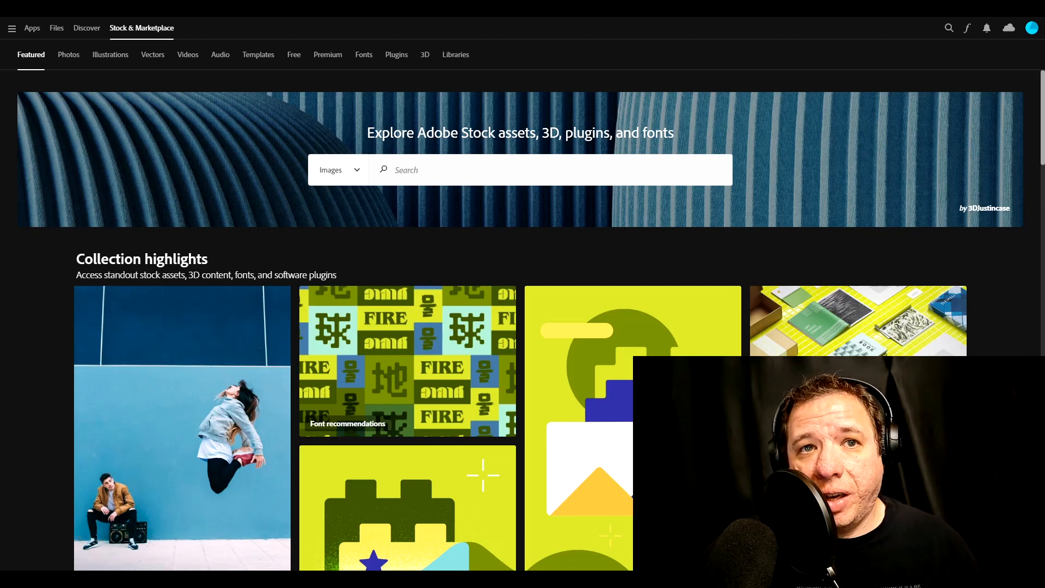
Reveal the app menu's File commands: web version, sync folder, preferences and exit.
left_click(11, 27)
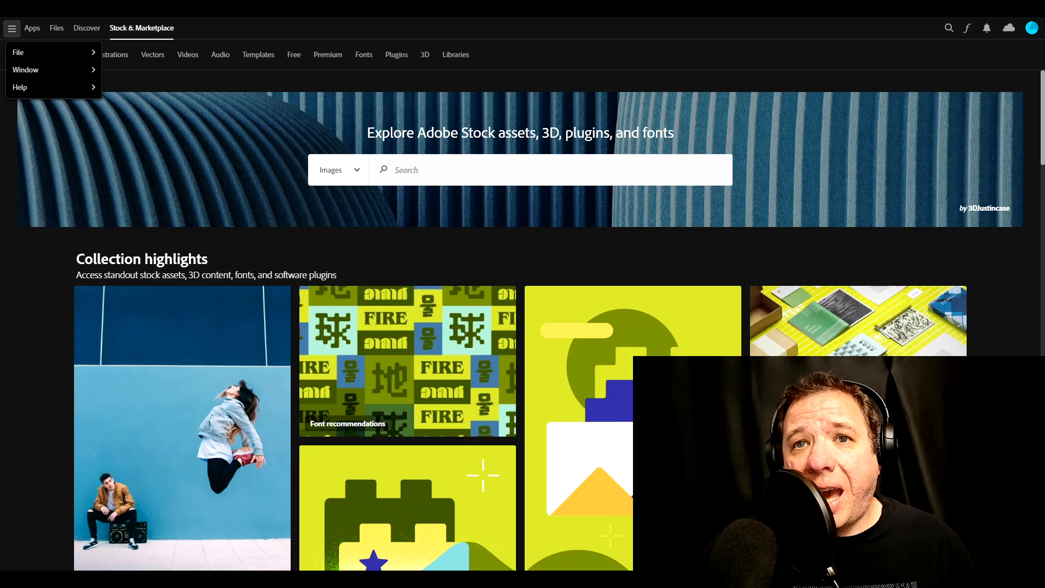
left_click(19, 53)
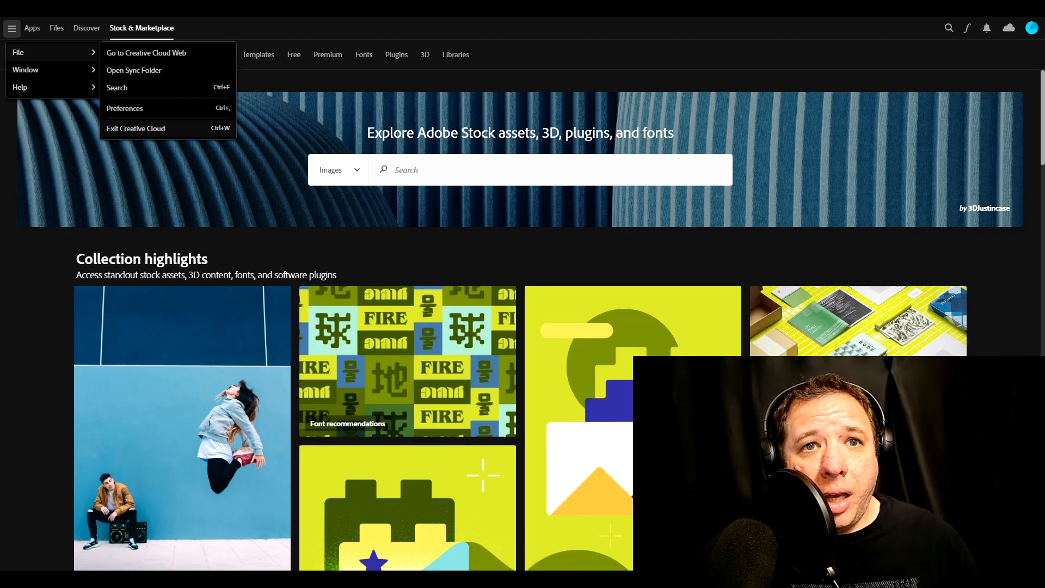